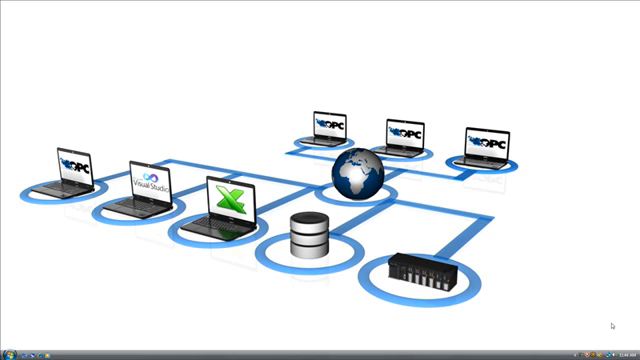
Bring up the Windows Start menu from the taskbar
click(10, 353)
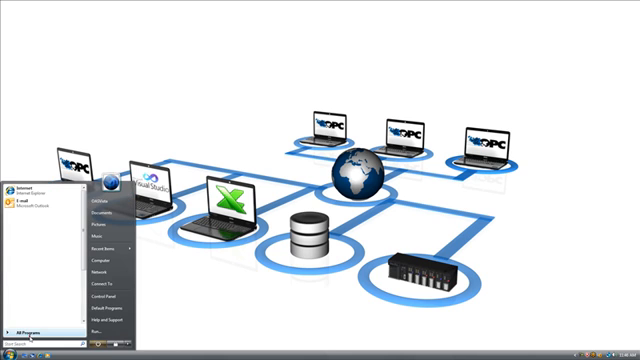
Launch Configure OPC Systems from All Programs > OPC Systems.NET and reach its Configure menu
click(35, 323)
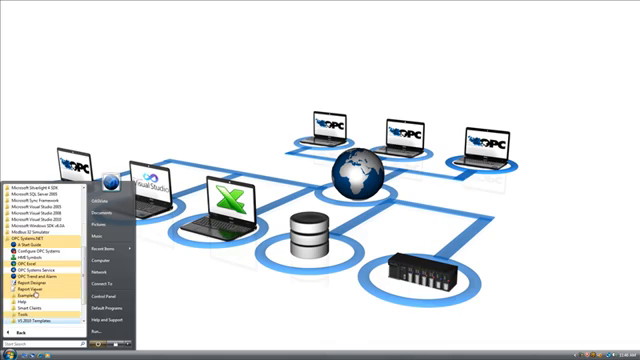
click(36, 248)
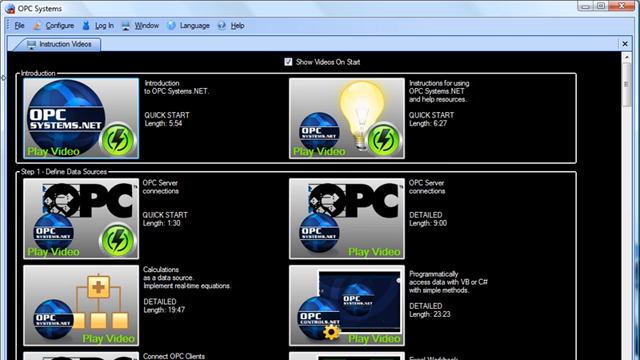
click(63, 28)
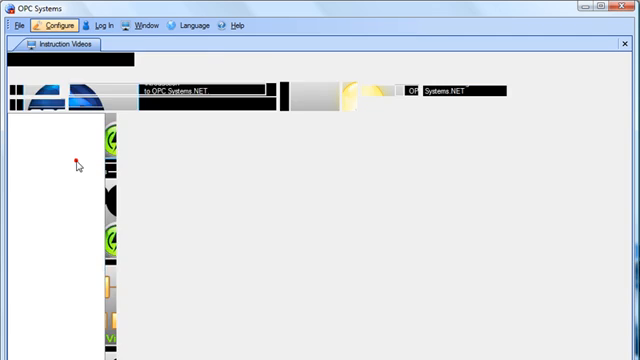
click(52, 25)
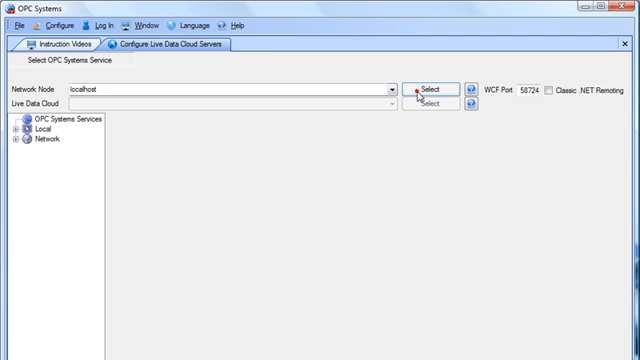
click(427, 89)
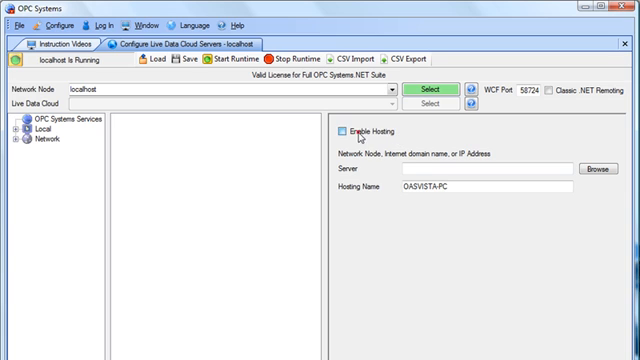
click(340, 137)
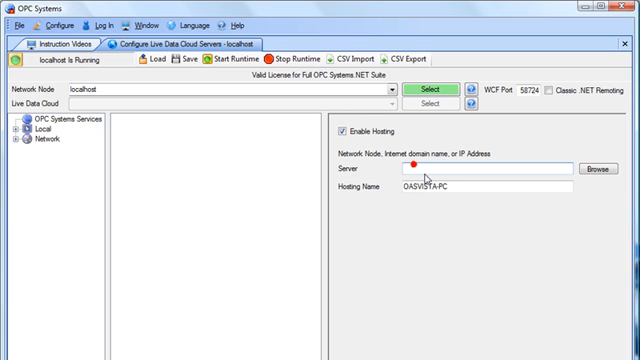
text(www.opcsystemsserver.com)
click(487, 186)
text(my)
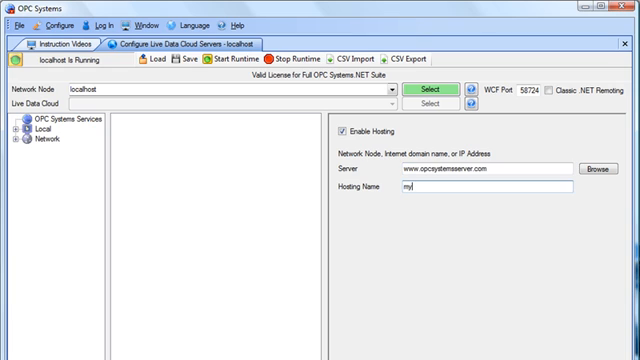
text(PC)
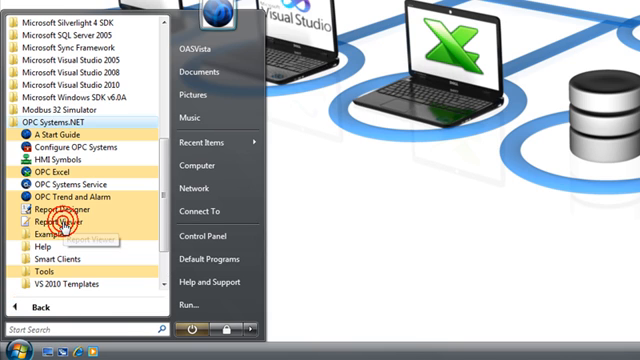
mouse_move(56, 258)
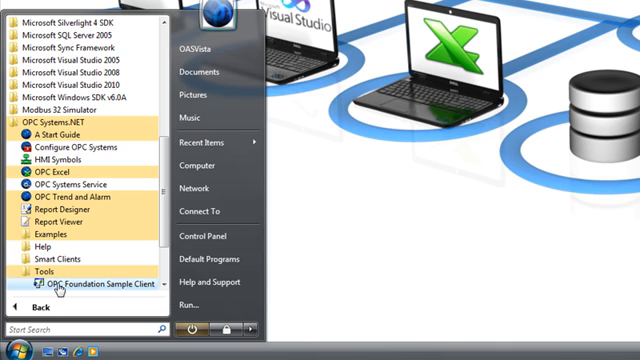
Launch the OPC Foundation Sample Client from the OPC Systems.NET Tools menu
click(94, 285)
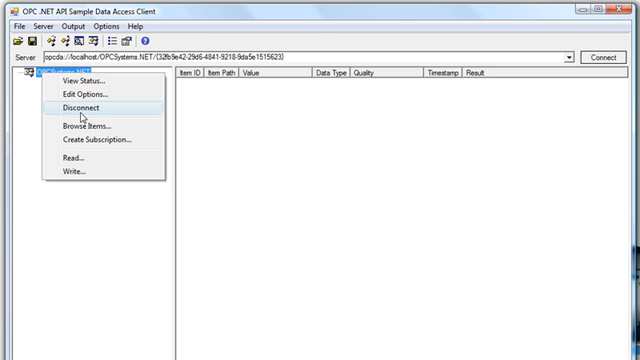
Start creating a subscription named test with 1000 ms update rate on OPCSystems.NET
click(86, 138)
text(test)
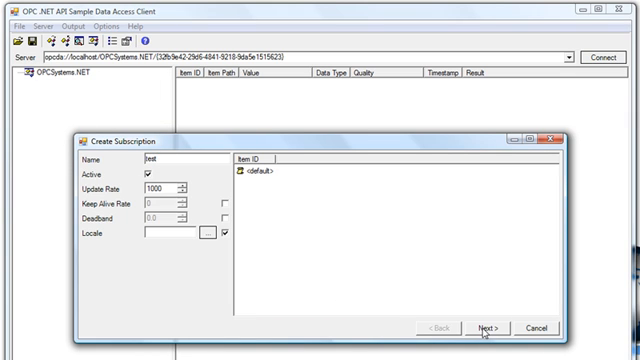
click(492, 328)
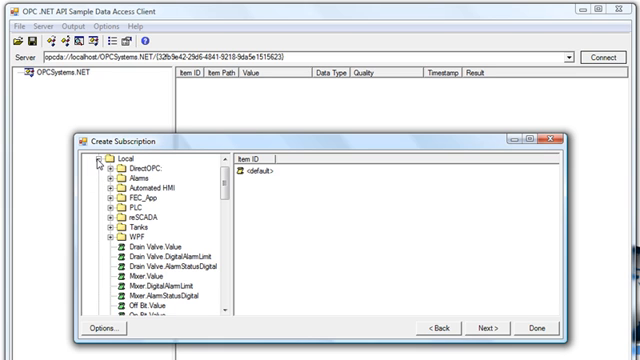
click(95, 163)
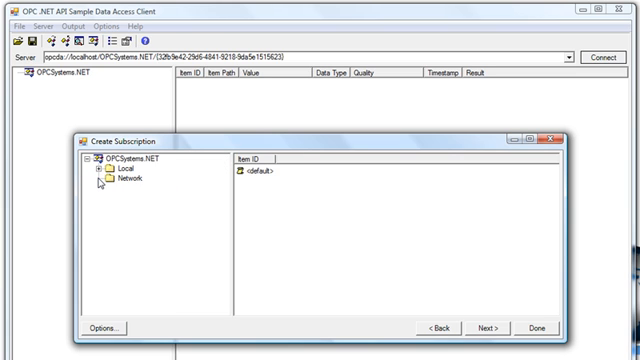
click(91, 184)
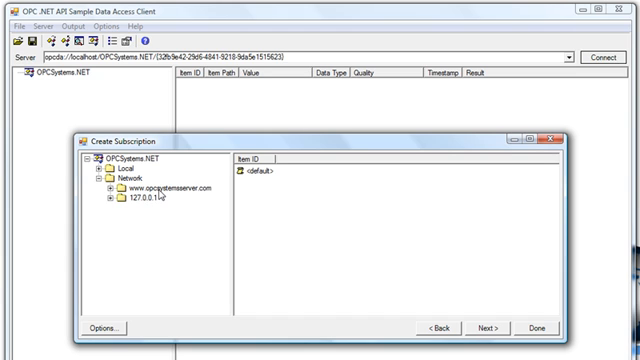
mouse_move(150, 207)
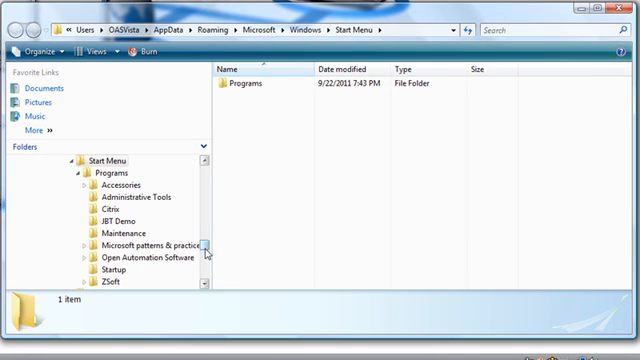
Locate NetworkNodes.txt in the OPC Systems.NET installation folder and open it
scroll(up, 3)
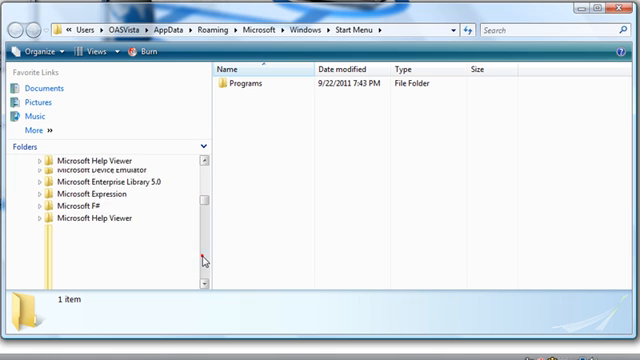
scroll(down, 3)
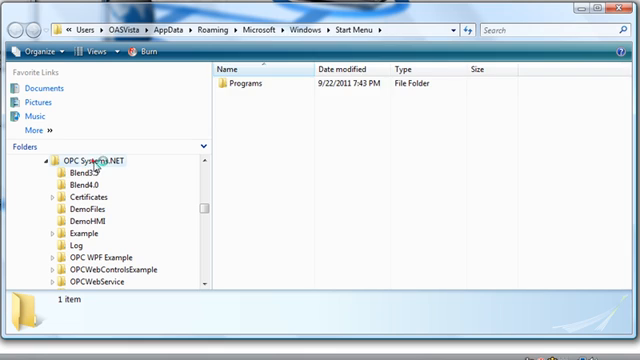
click(86, 161)
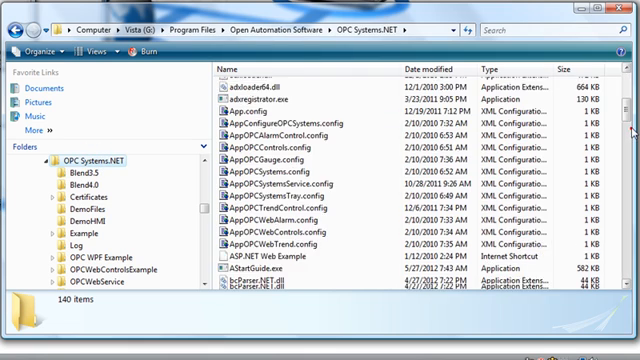
scroll(down, 3)
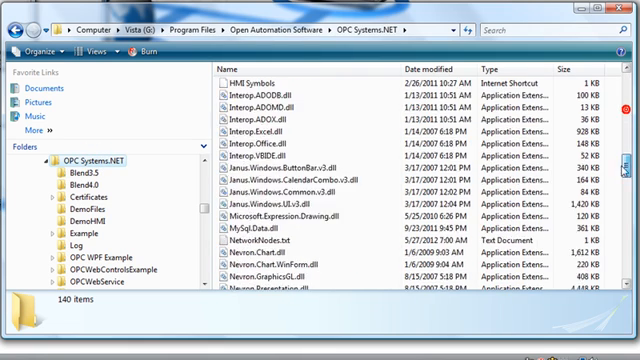
scroll(down, 3)
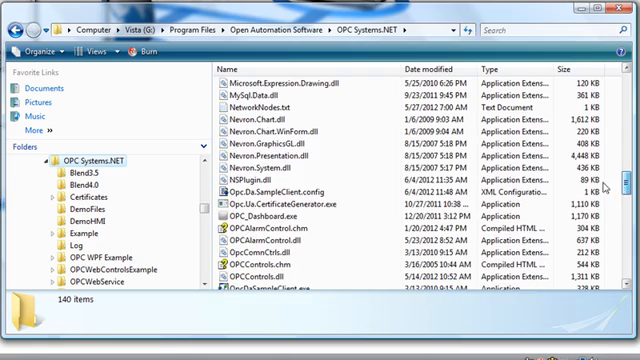
click(270, 103)
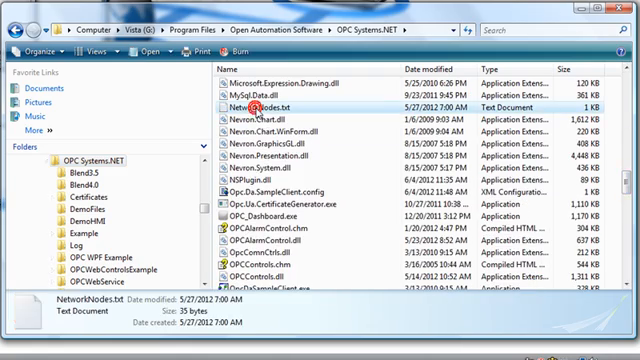
double_click(260, 103)
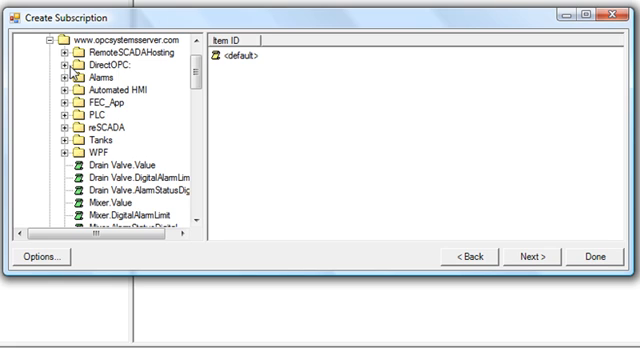
Add Kepware Channel1.Device1.Tag1 via myPC to the test subscription, showing value 5, quality good
scroll(down, 3)
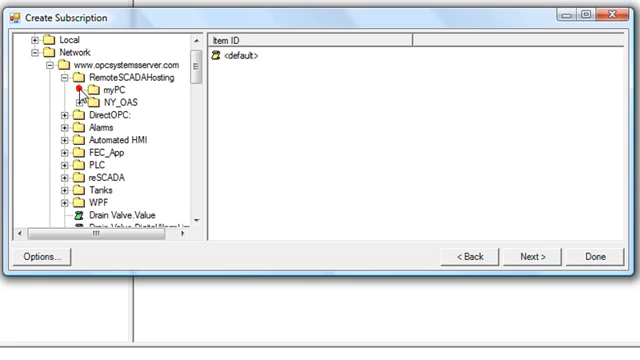
scroll(down, 3)
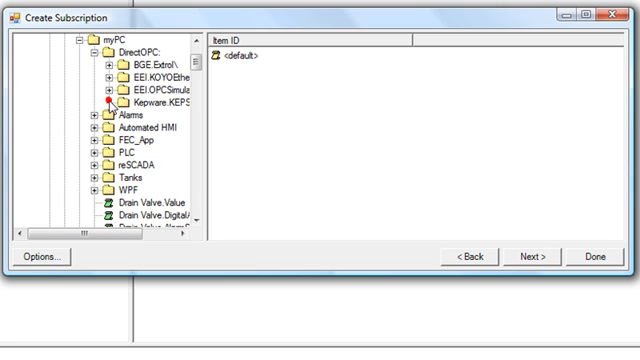
click(74, 101)
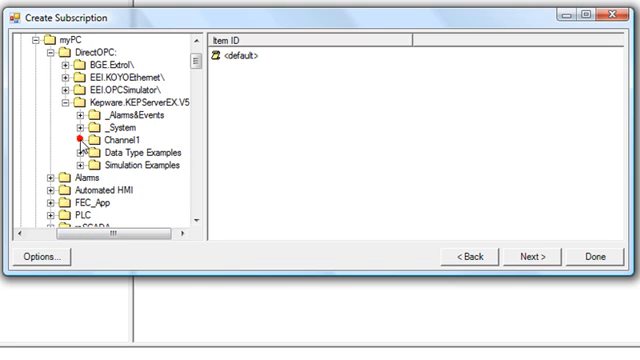
click(73, 147)
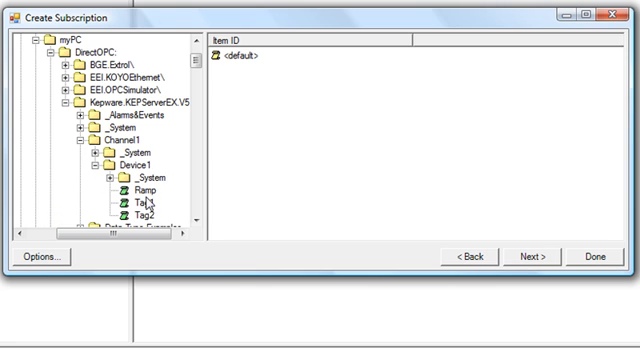
click(130, 209)
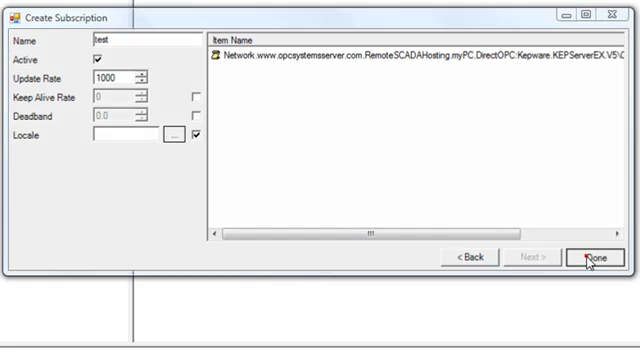
click(582, 256)
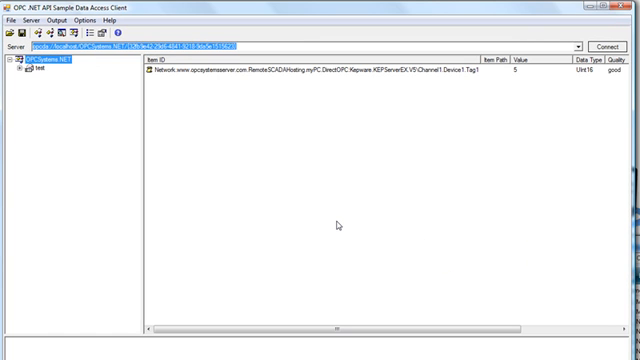